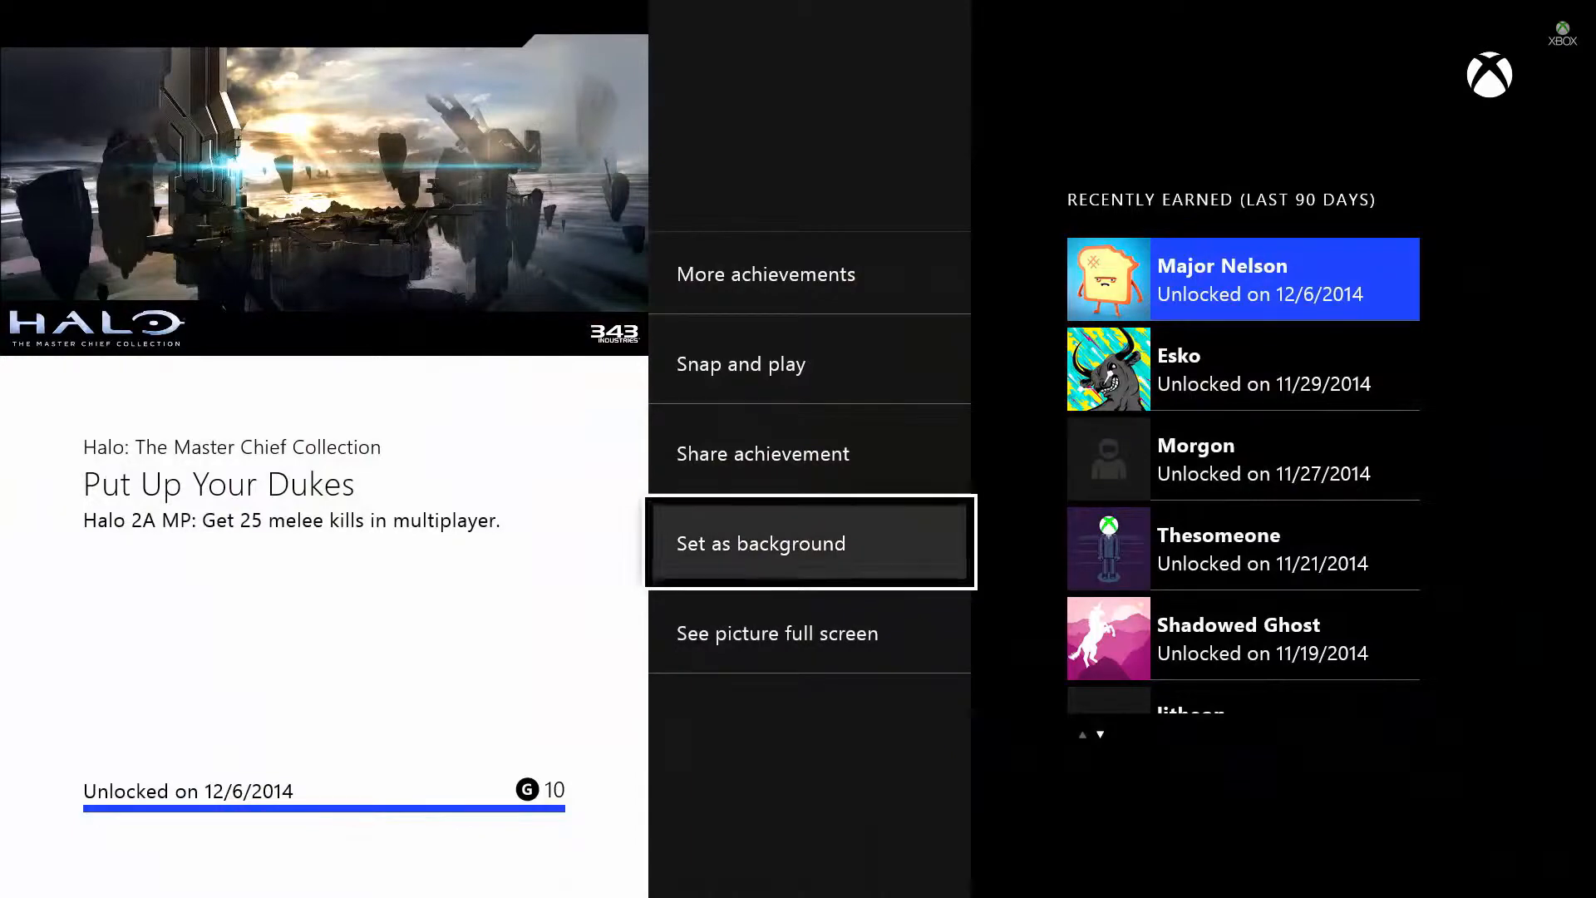
# - Set the Put Up Your Dukes Halo achievement art as the Home background, then open Friends
pyautogui.click(809, 543)
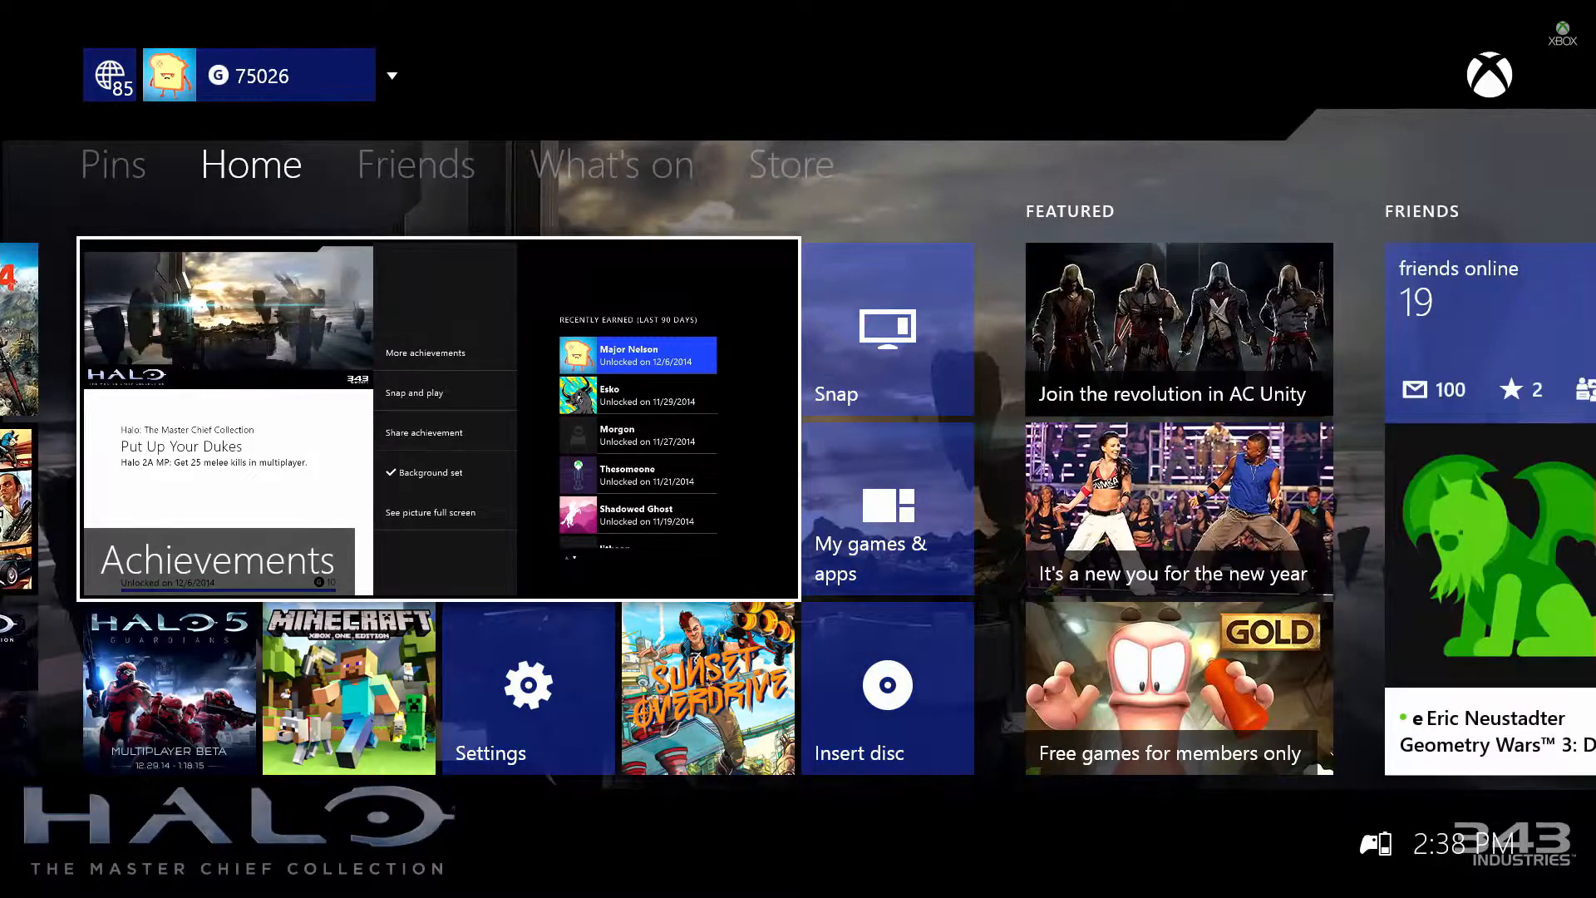
pyautogui.click(415, 164)
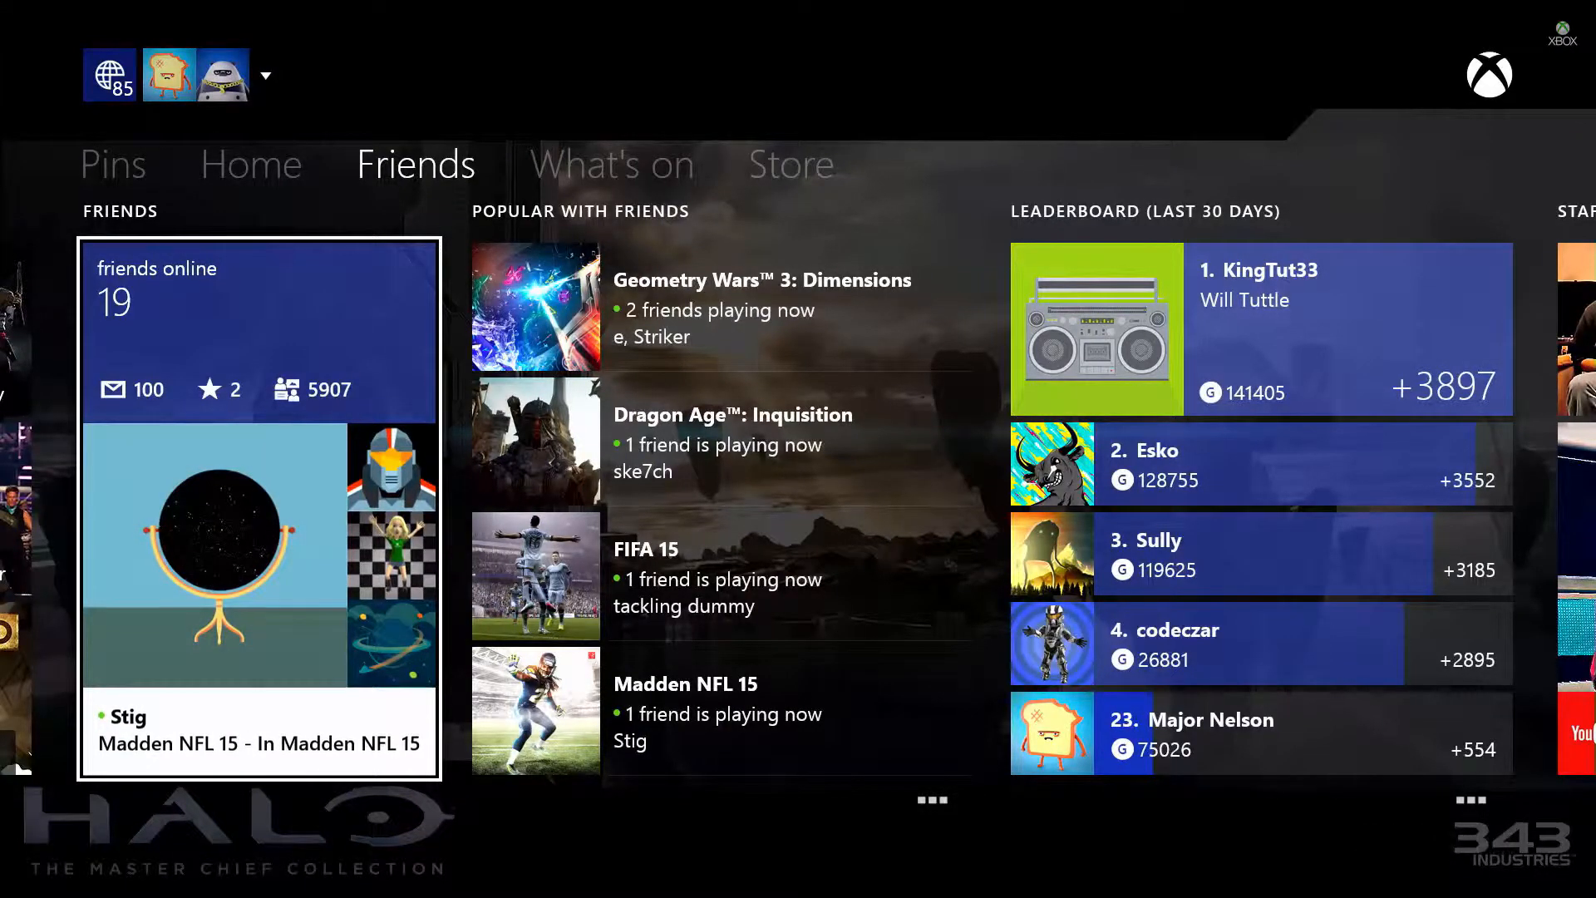
# - Visit the OneGuide TV guide briefly, then return to the Home tab
pyautogui.click(251, 163)
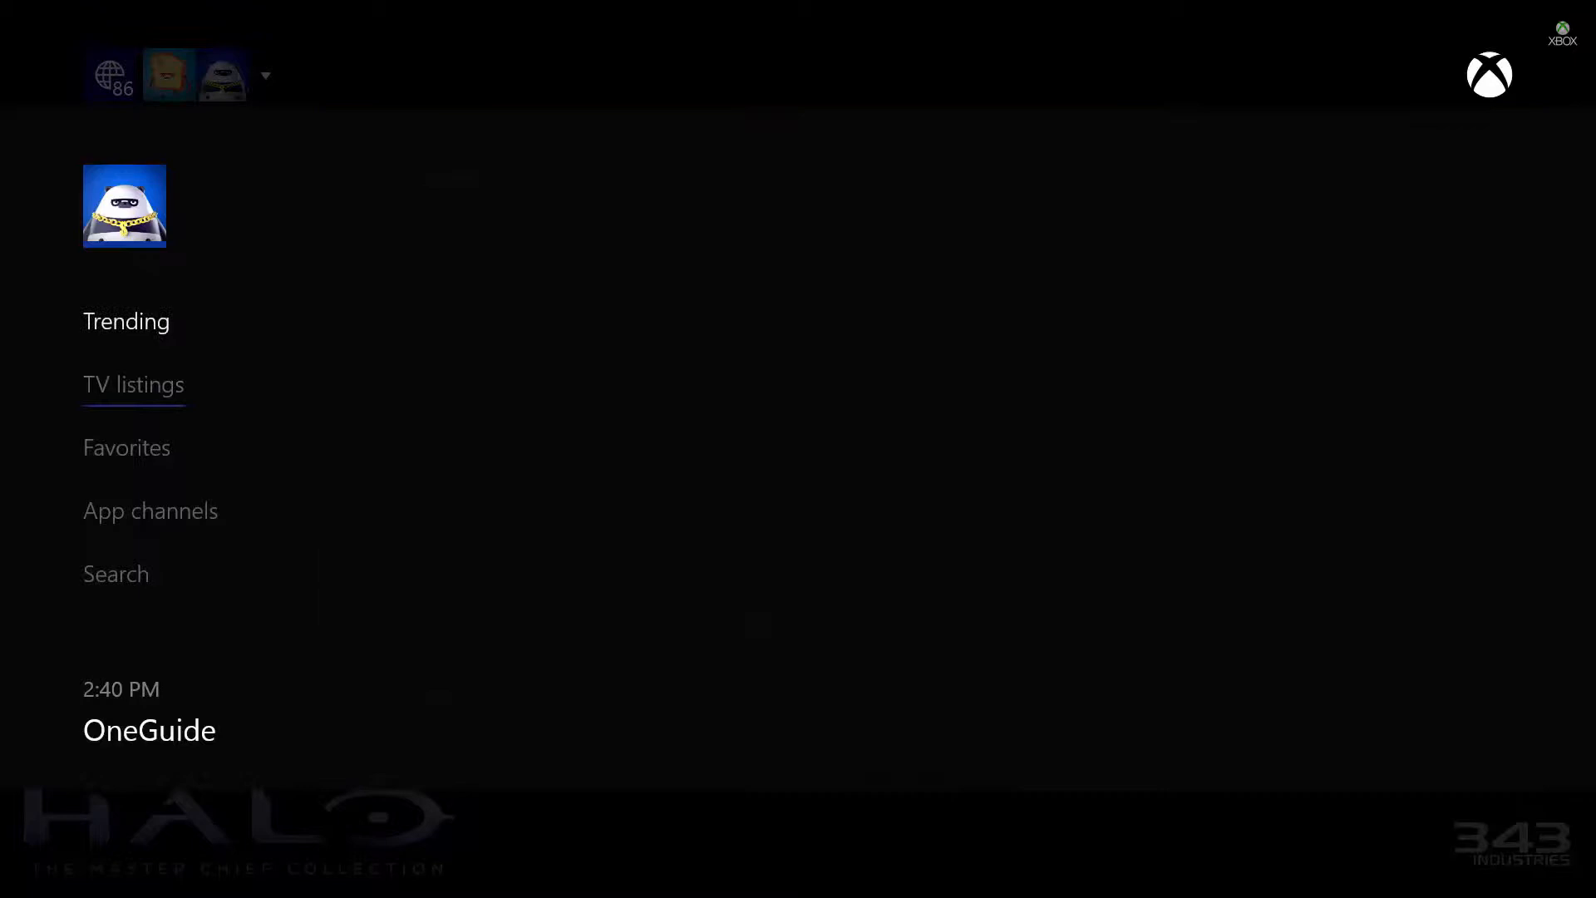
pyautogui.click(125, 321)
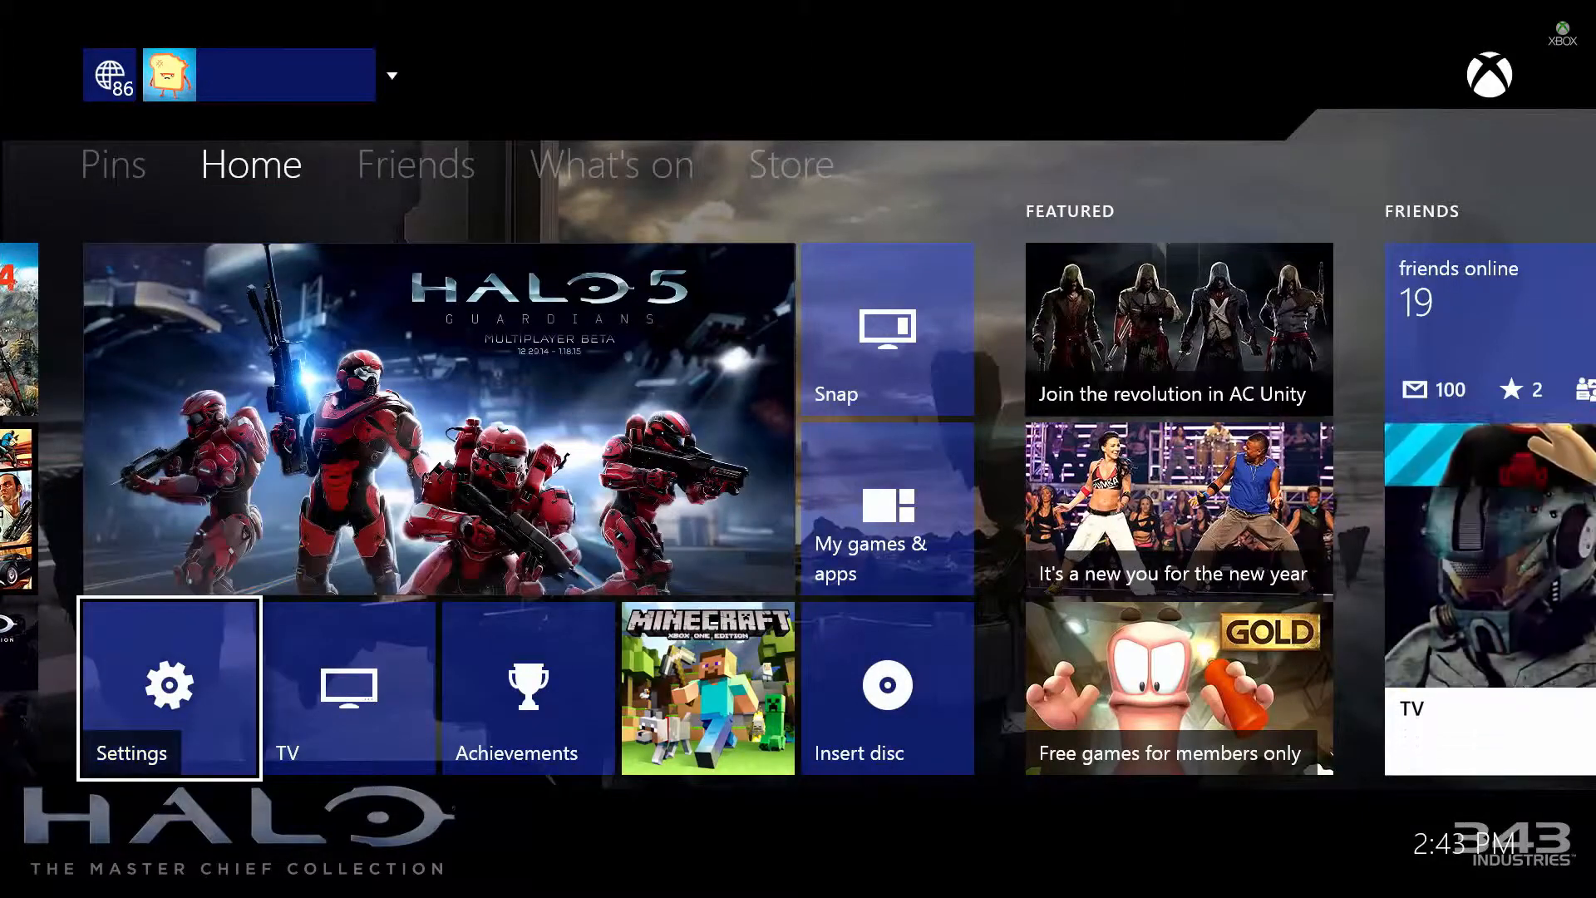
# - Open Settings from the Home tile and select TV & OneGuide under Console
pyautogui.click(169, 686)
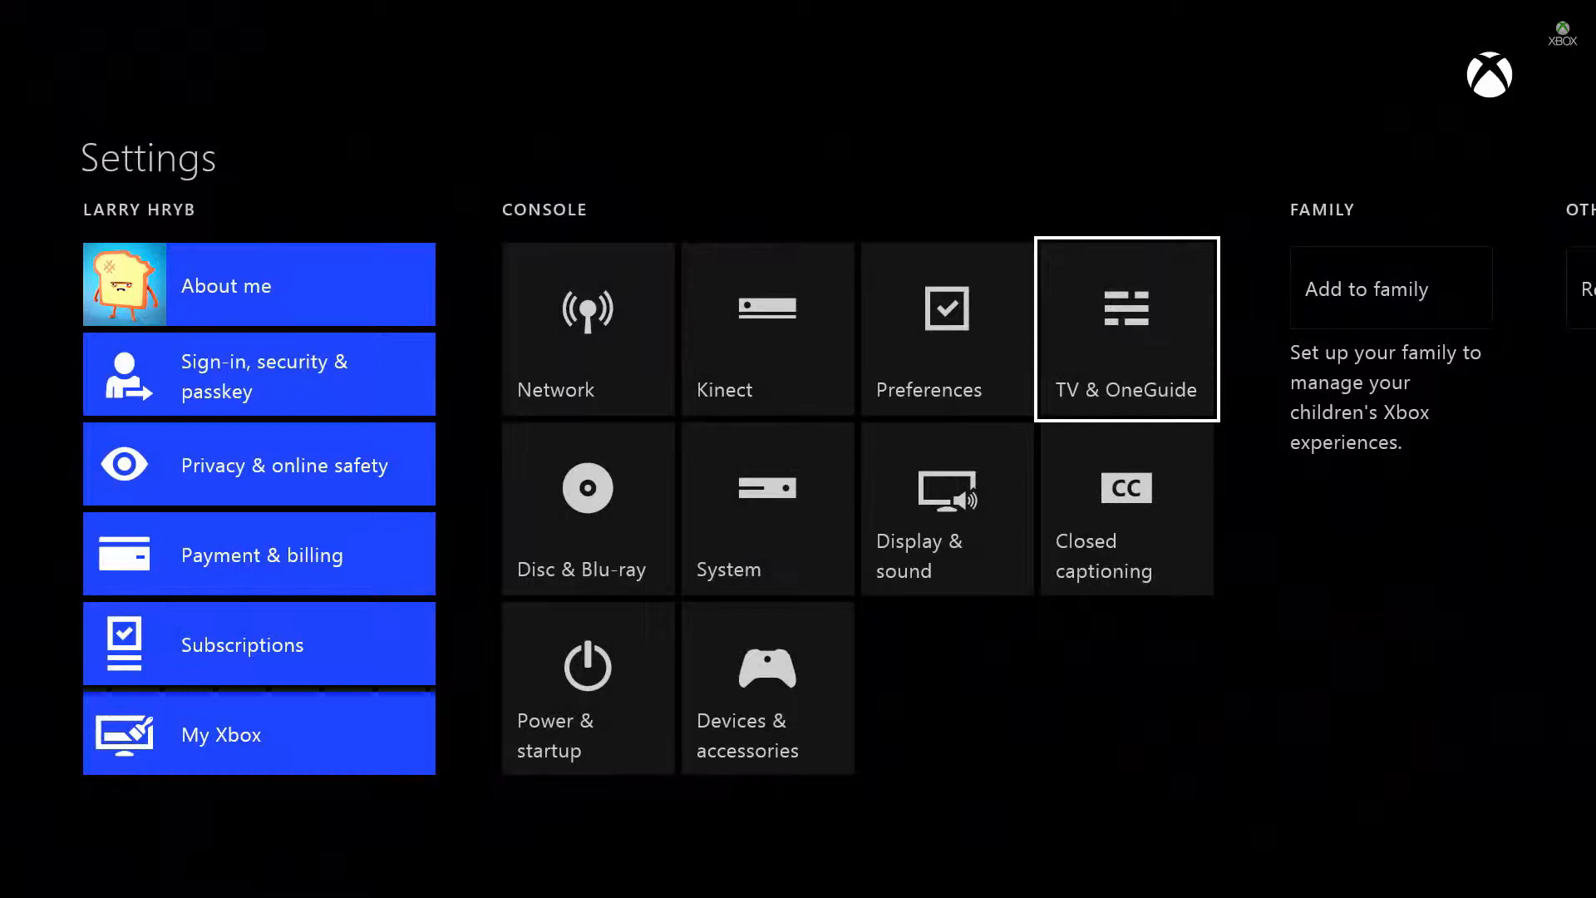
pyautogui.click(1125, 328)
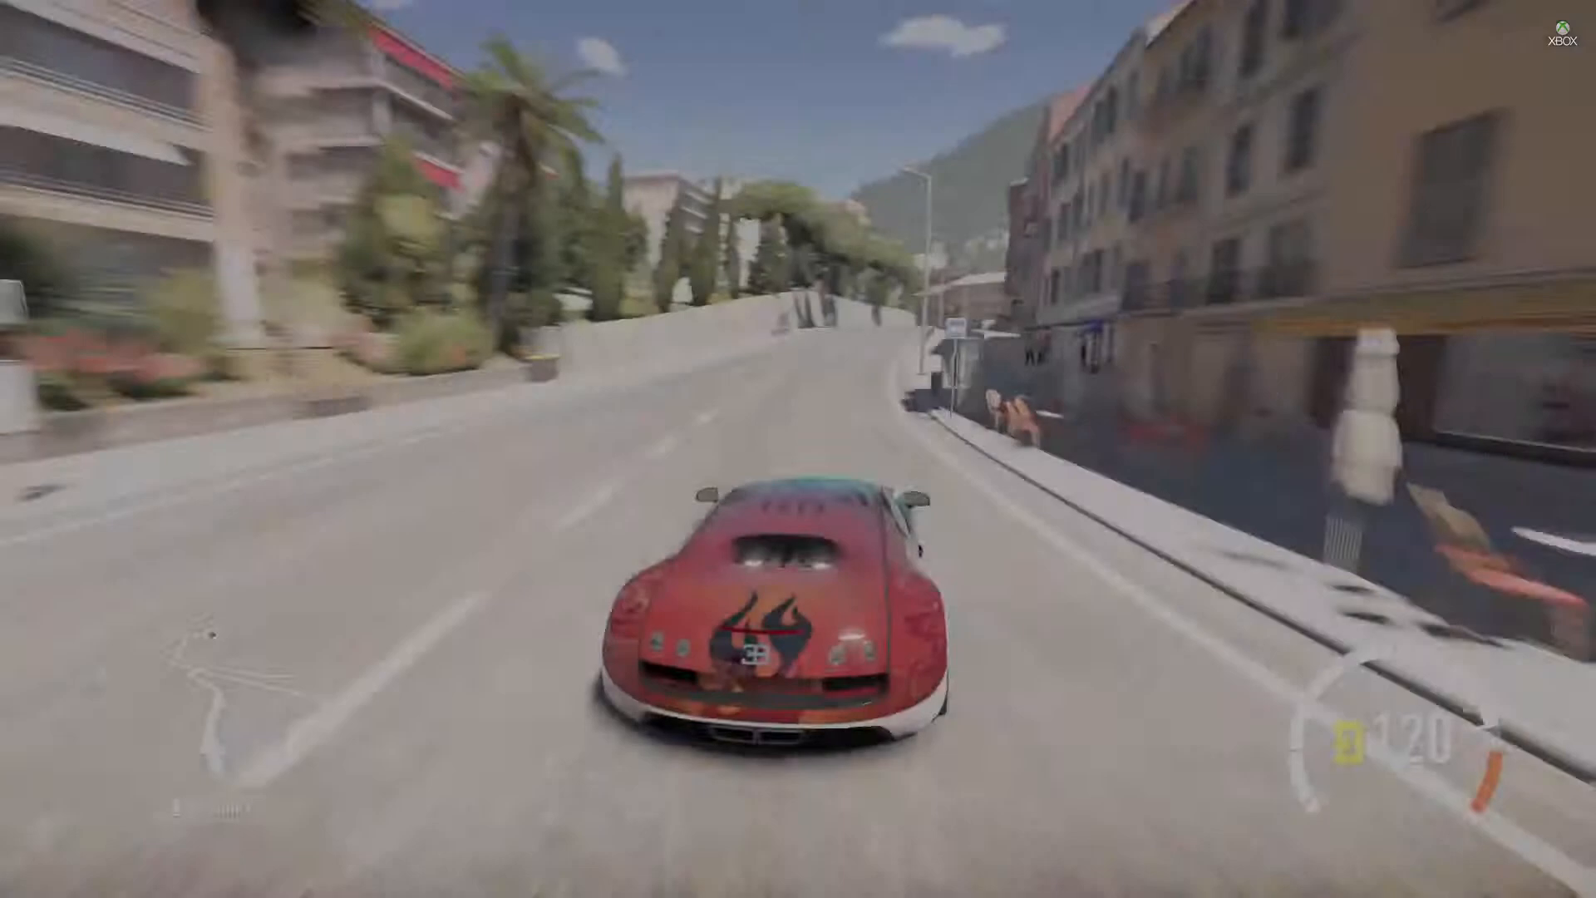
# - Return Home from the running race and open the Forza Horizon 2 Game Hub
pyautogui.press('Xbox')
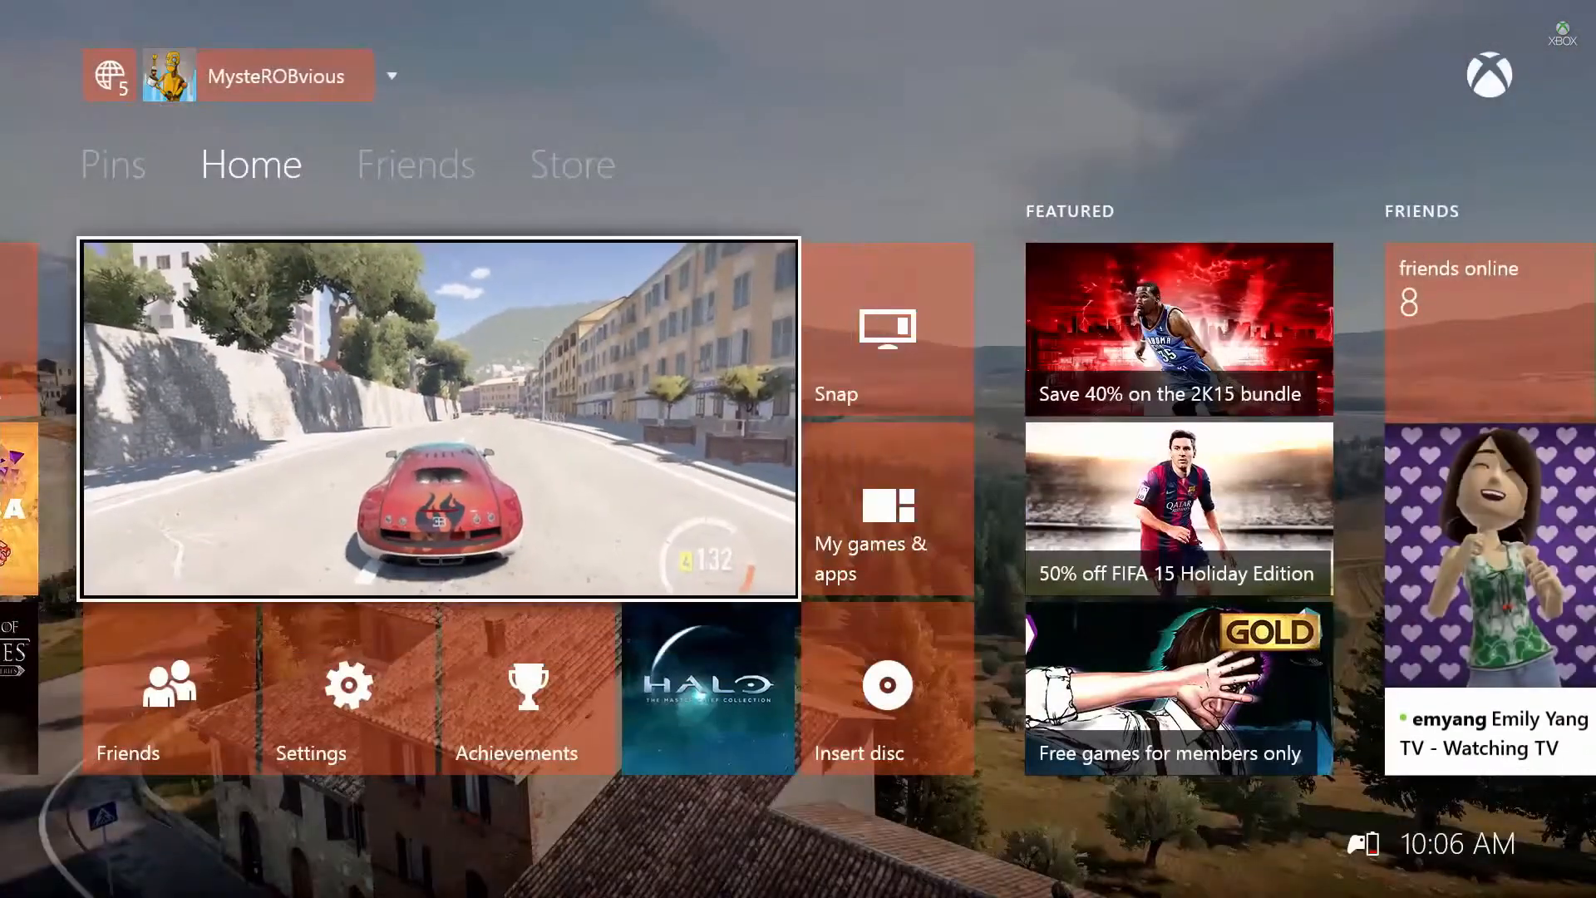
pyautogui.click(440, 418)
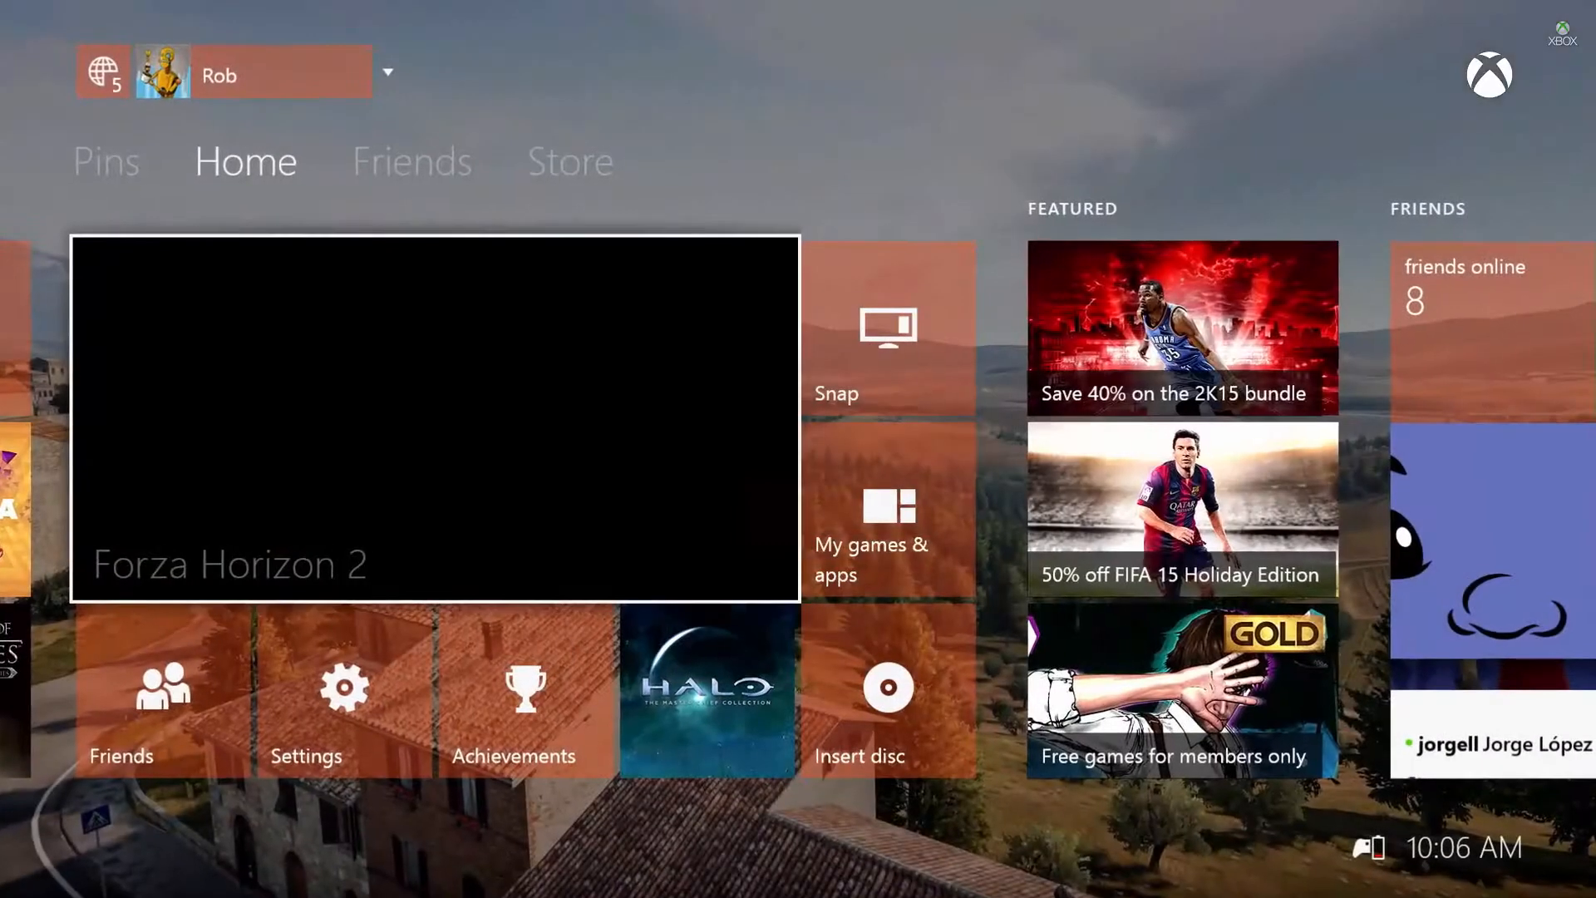
pyautogui.click(162, 707)
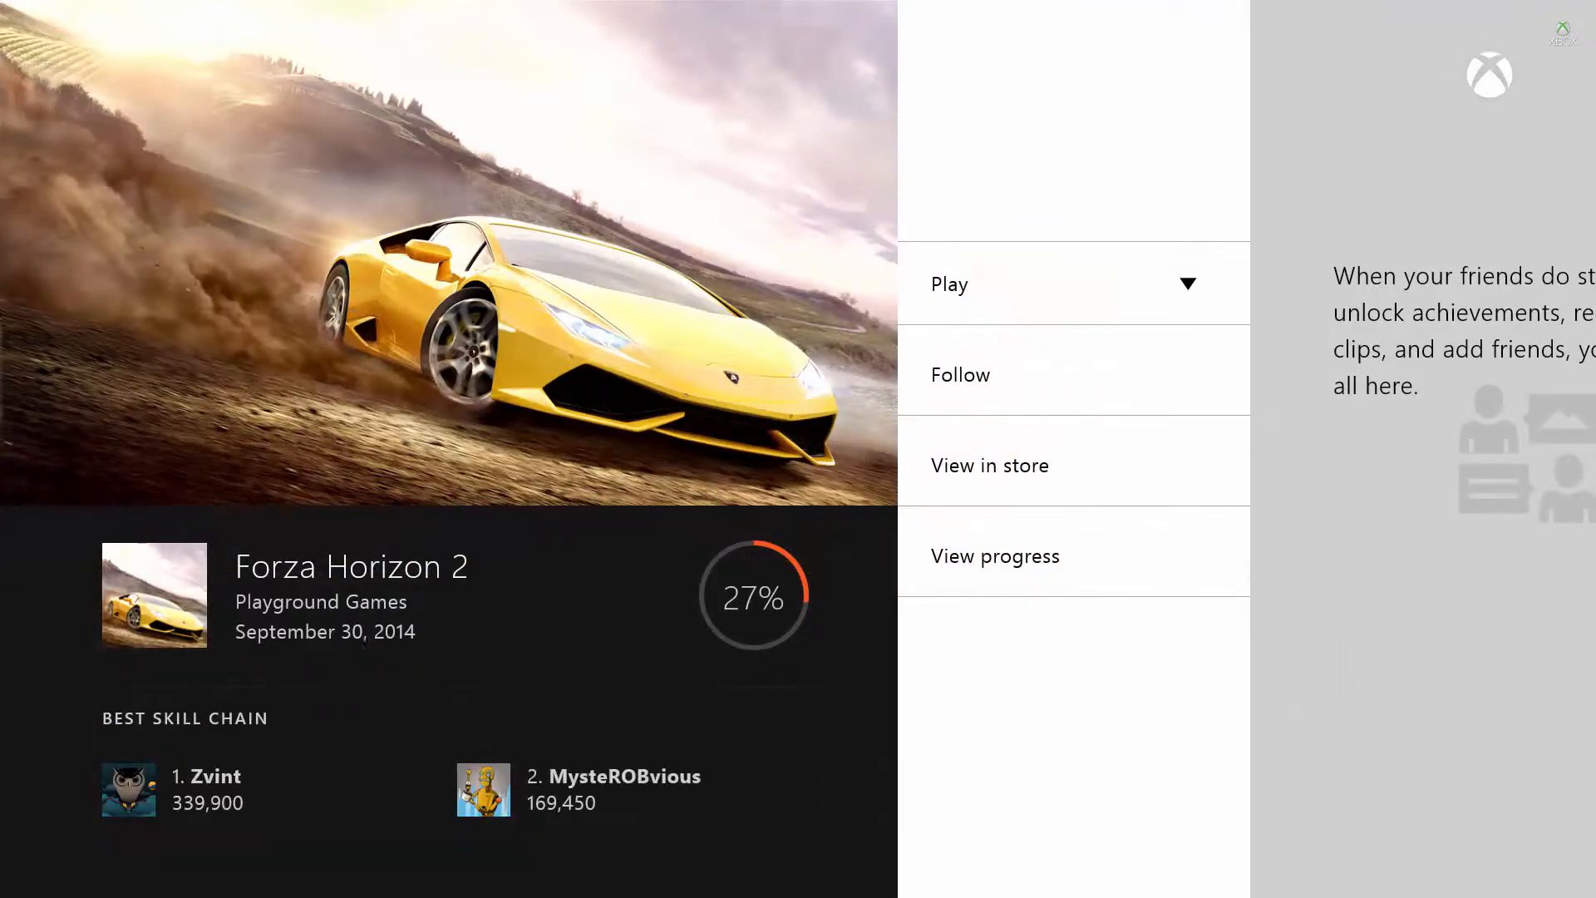
# - Open the Forza Horizon 2 leaderboards from the hub stat and scroll through them
pyautogui.click(995, 554)
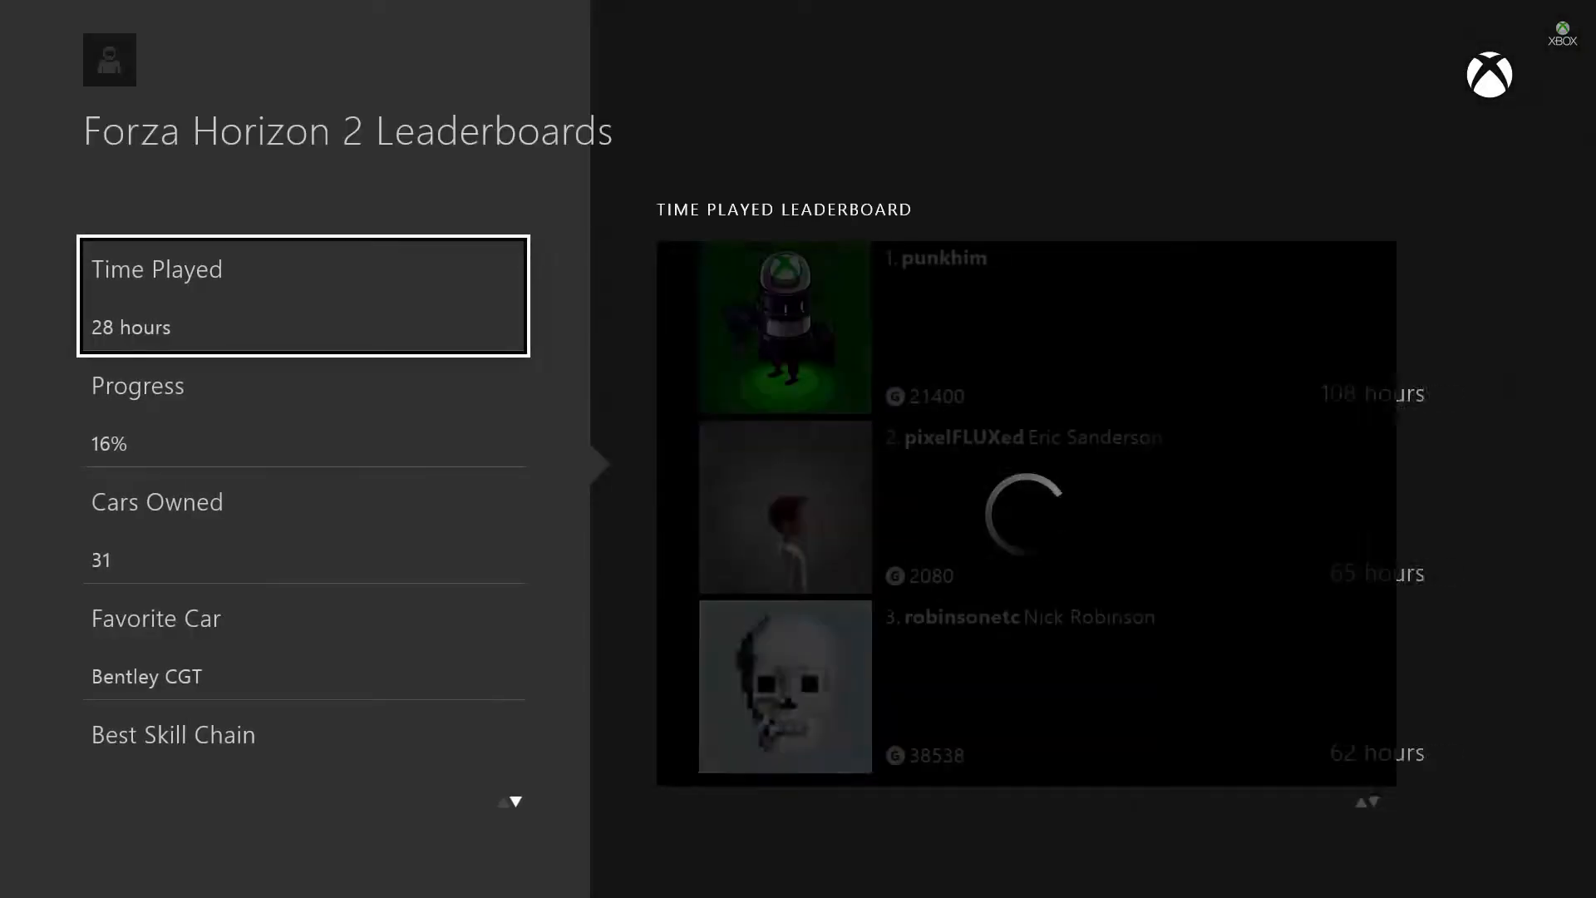
pyautogui.scroll(-3)
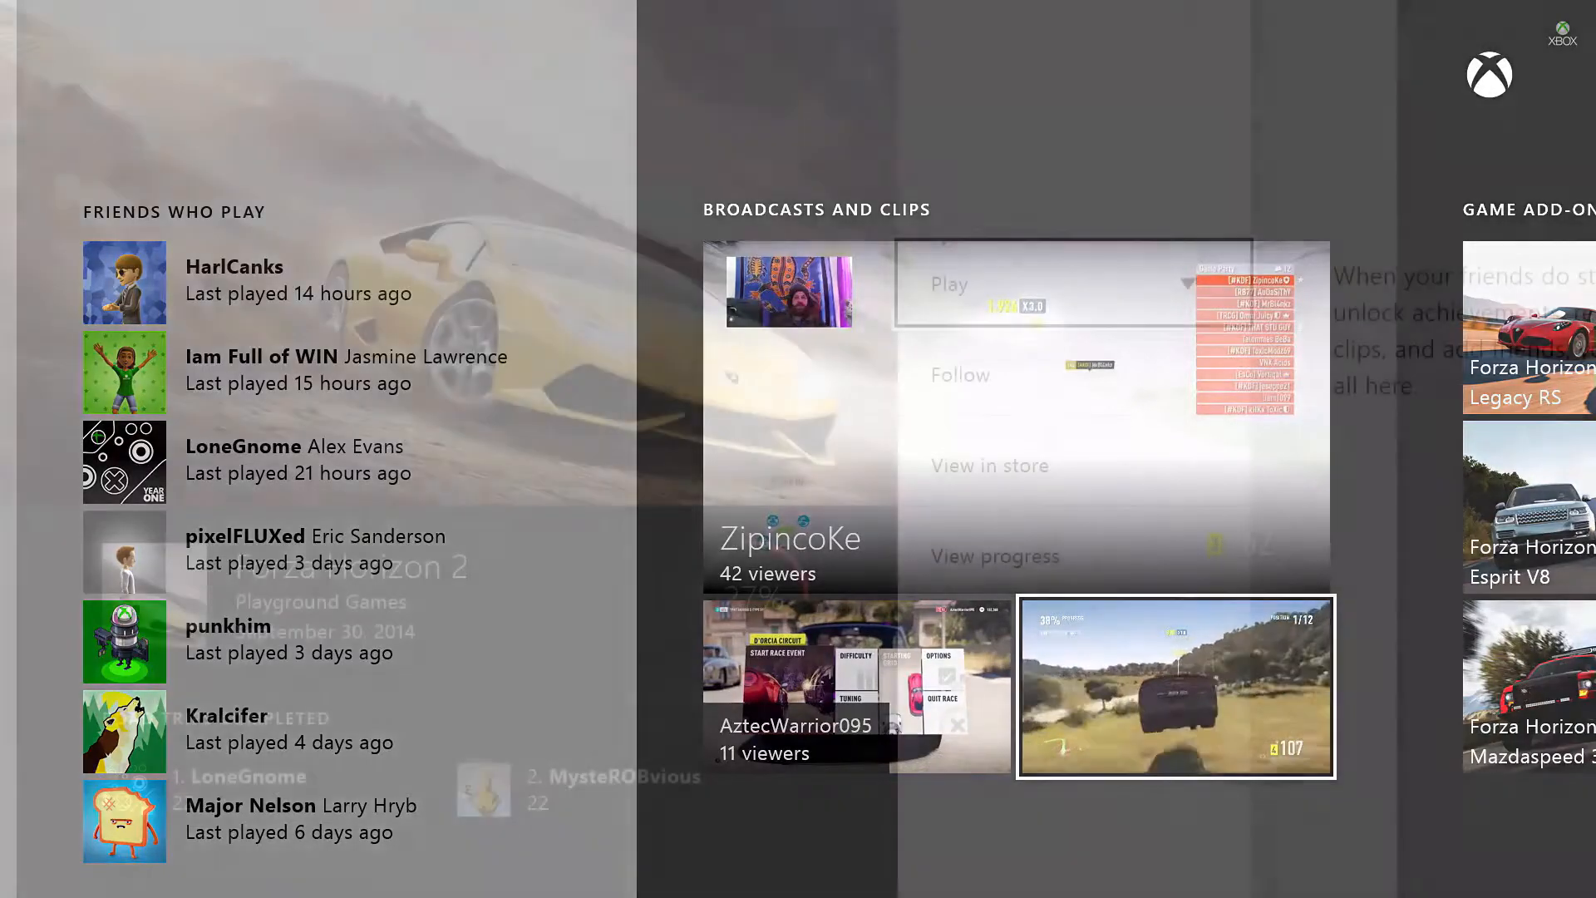
pyautogui.click(1072, 283)
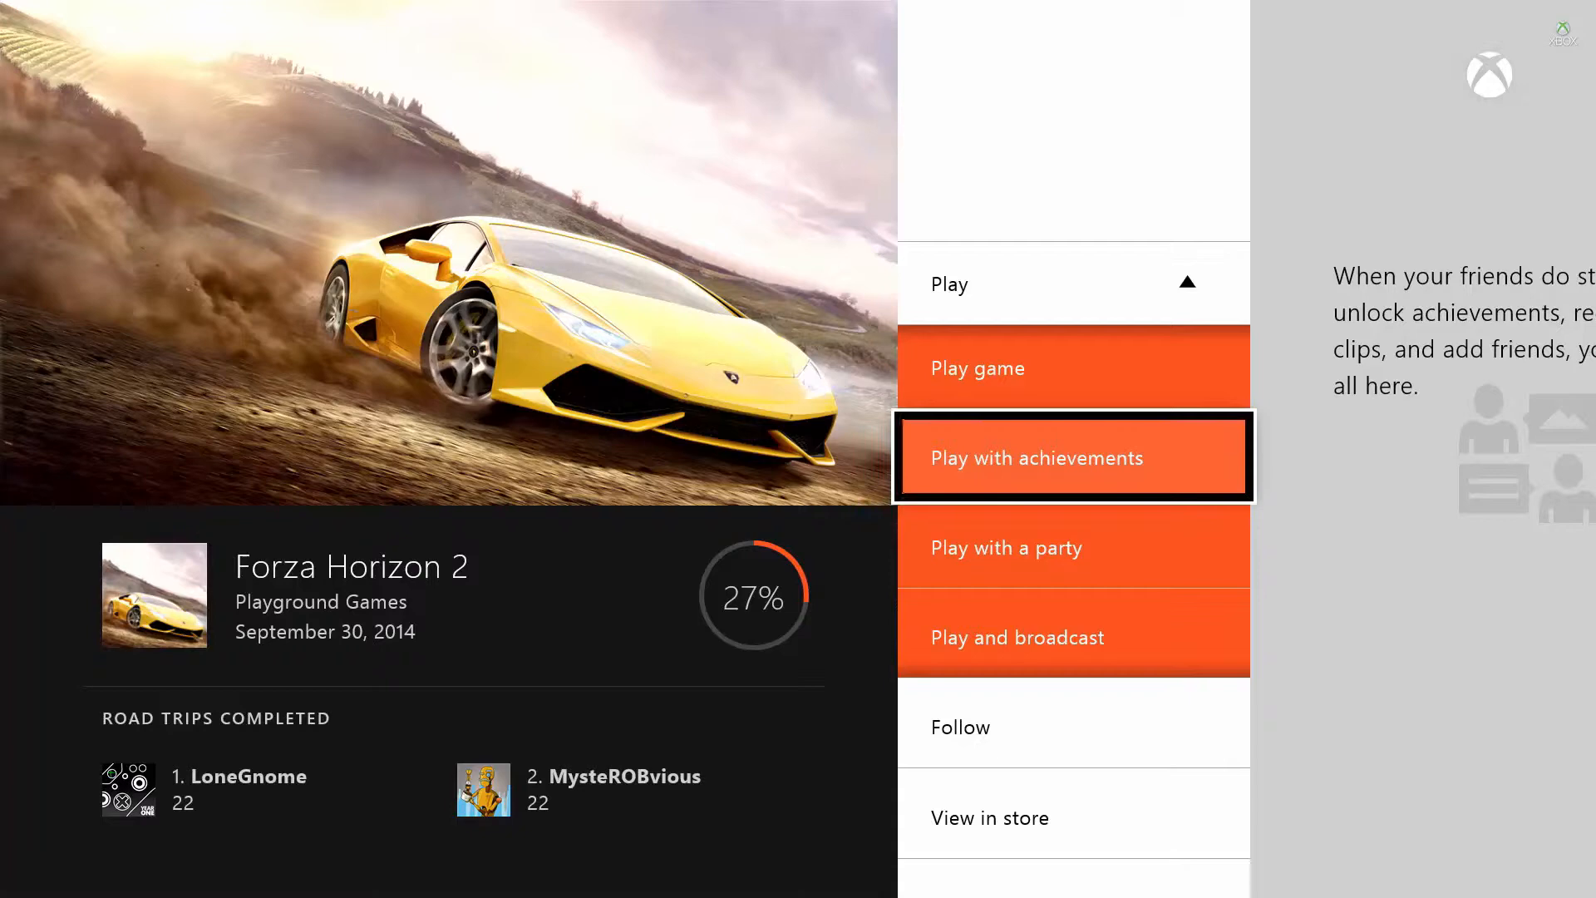
pyautogui.click(1073, 457)
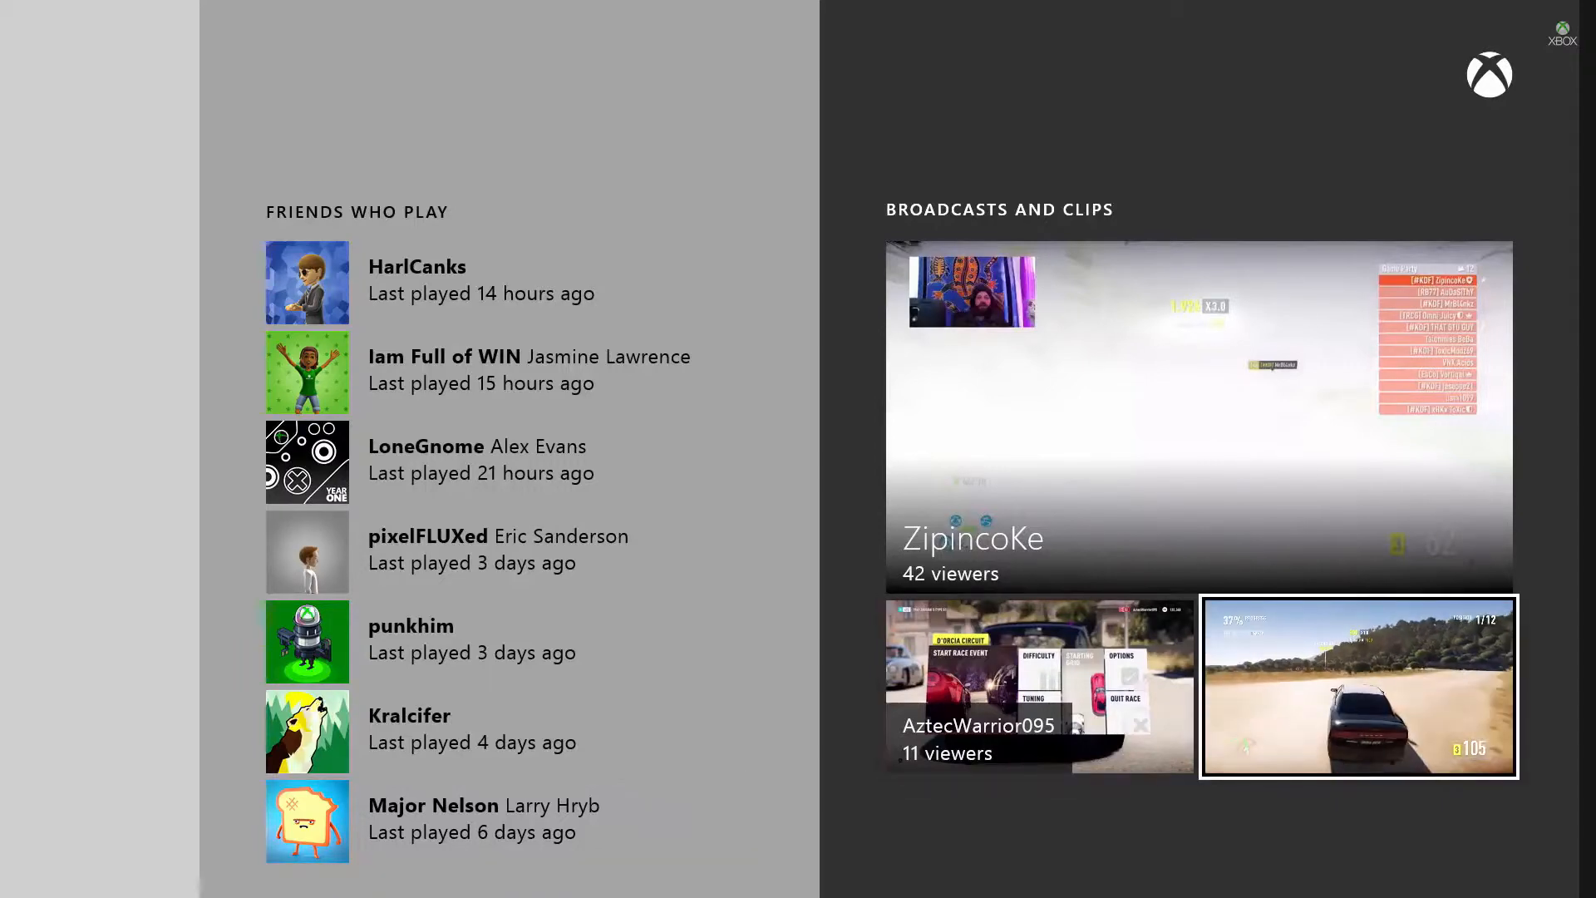
# - Browse the Game Add-ons, play Forza Horizon 2, then go Home with it running
pyautogui.hscroll(3)
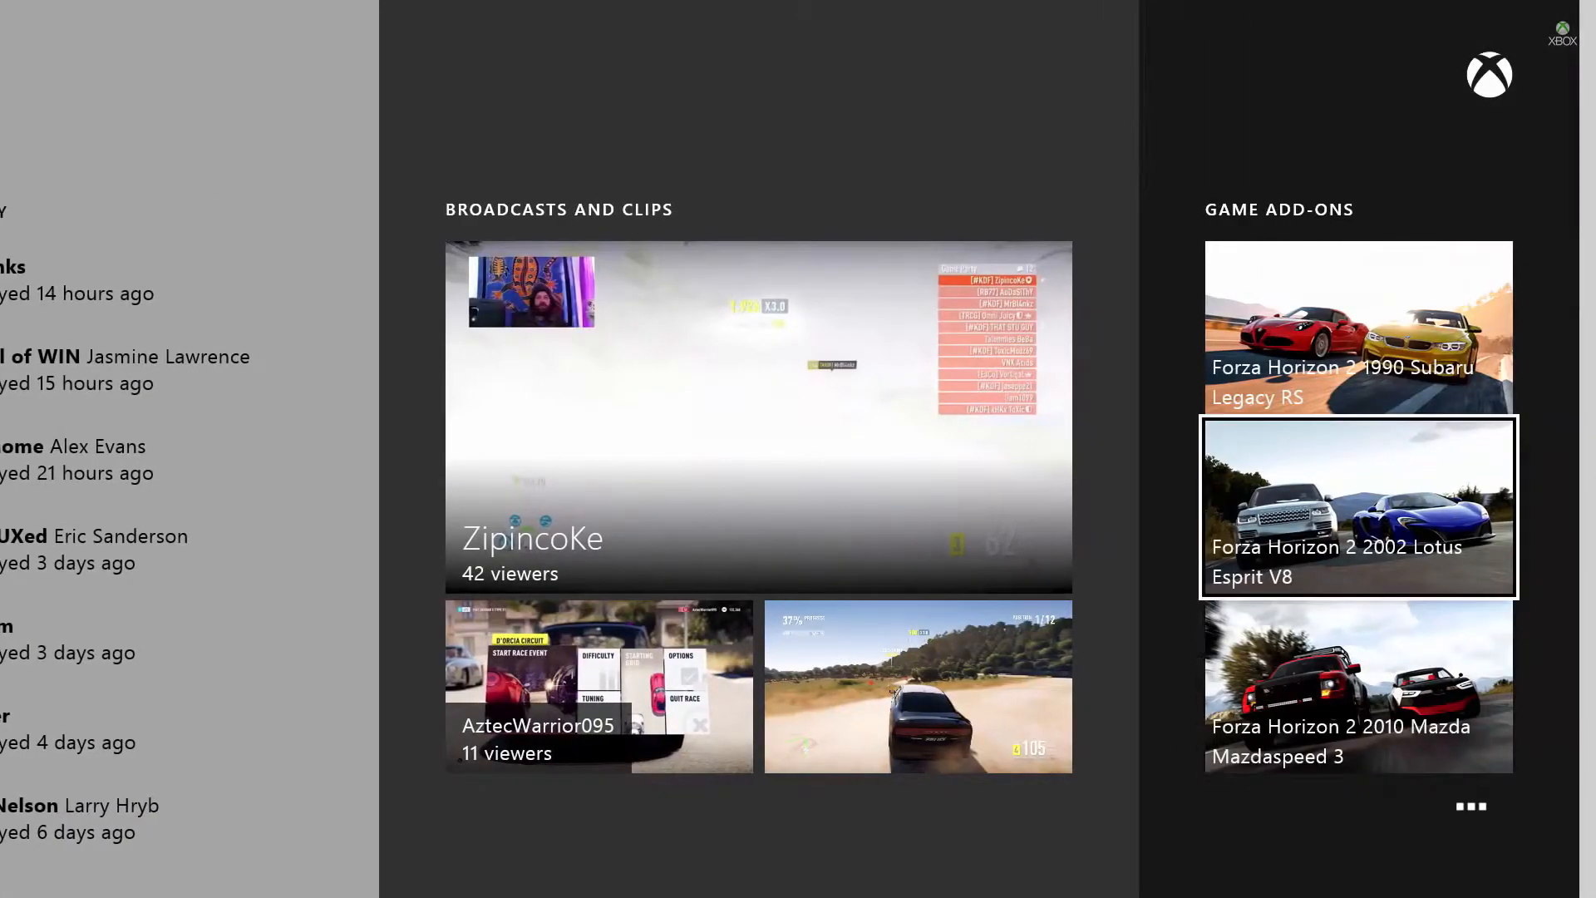
pyautogui.hscroll(3)
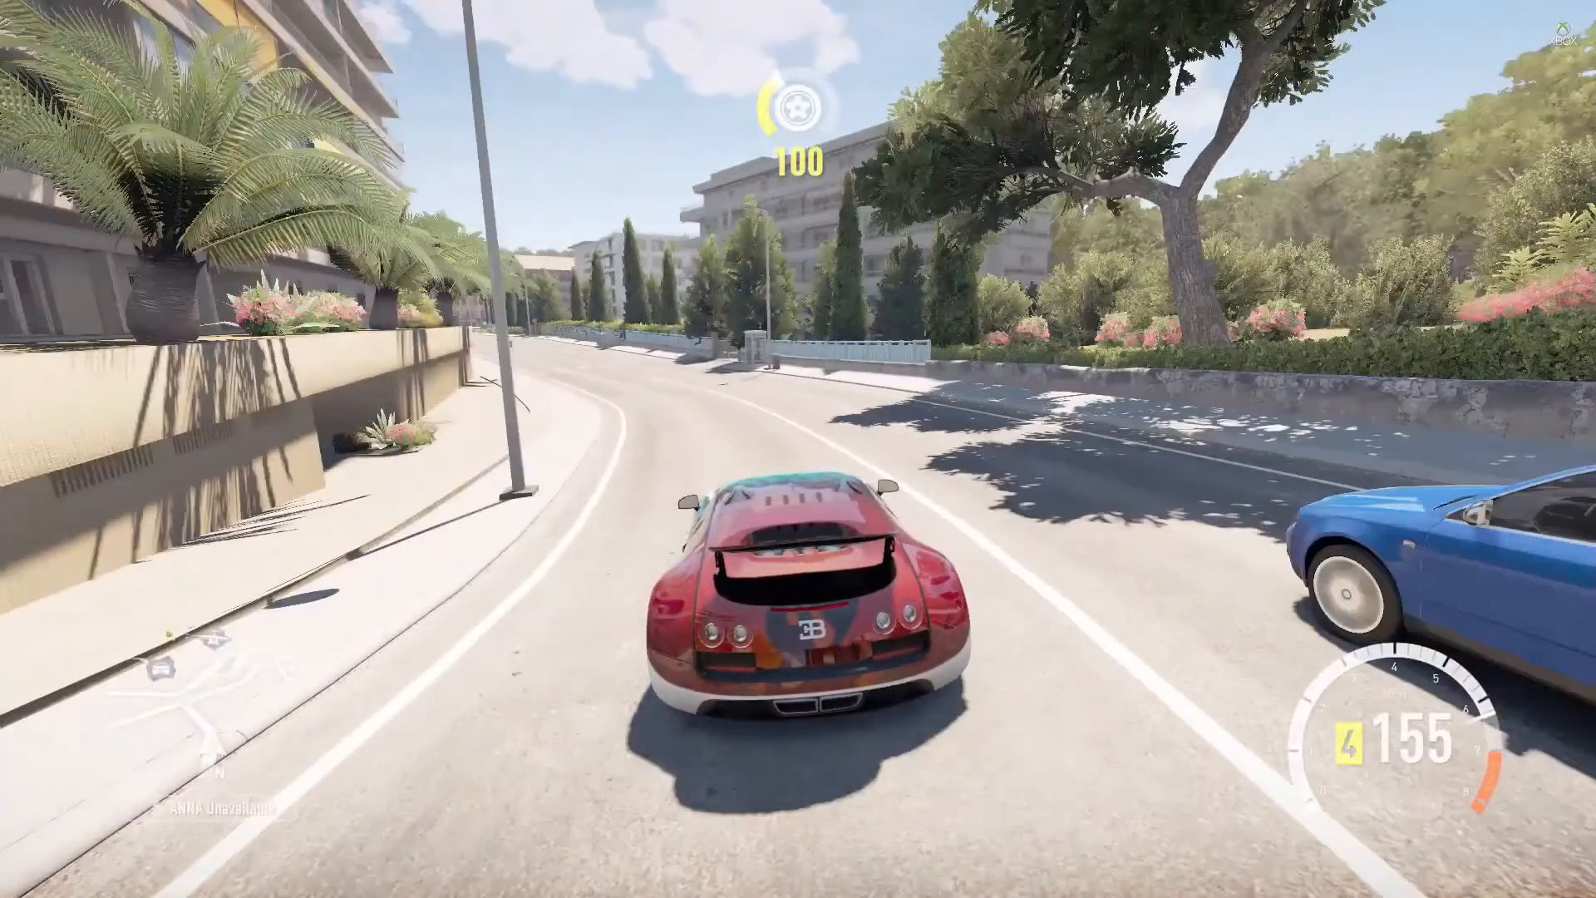
pyautogui.press('xbox')
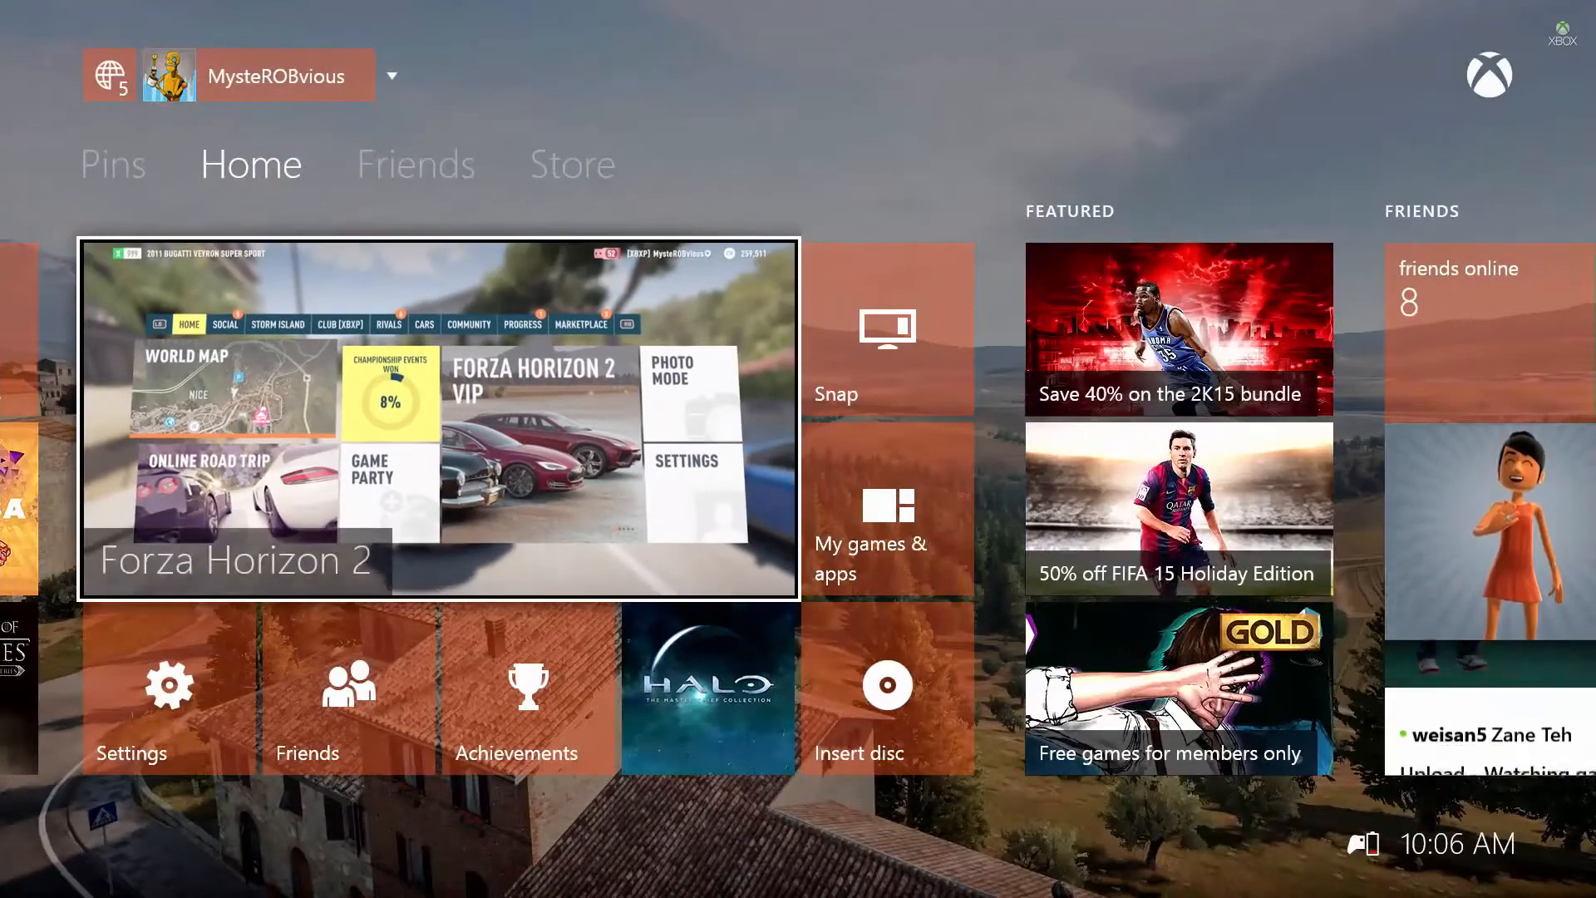